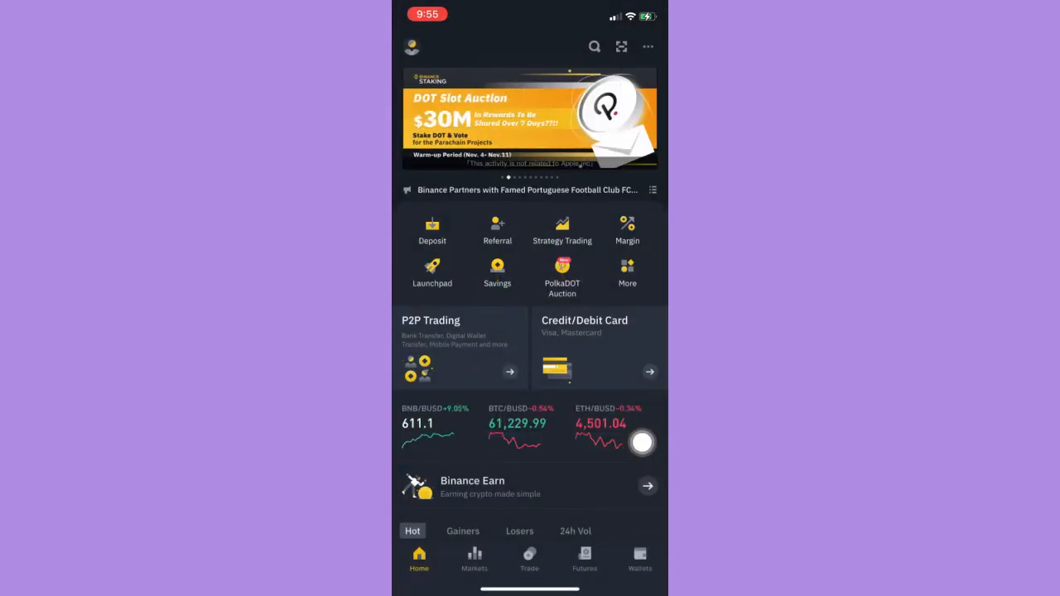
Confirm Binance Lite is off on the profile page, then view Wallets showing zero total balance.
left_click(639, 559)
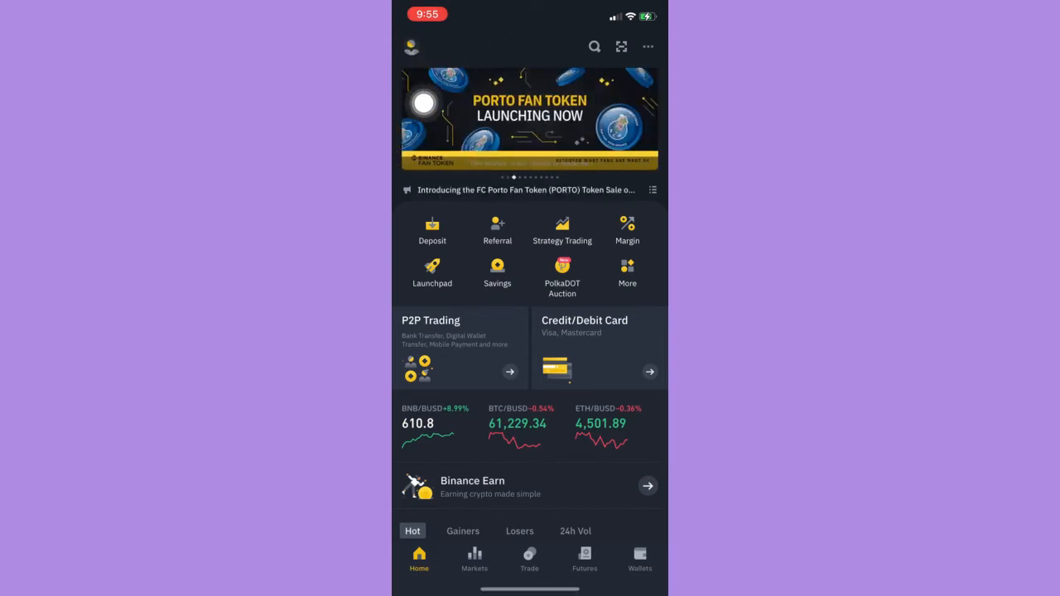
left_click(411, 47)
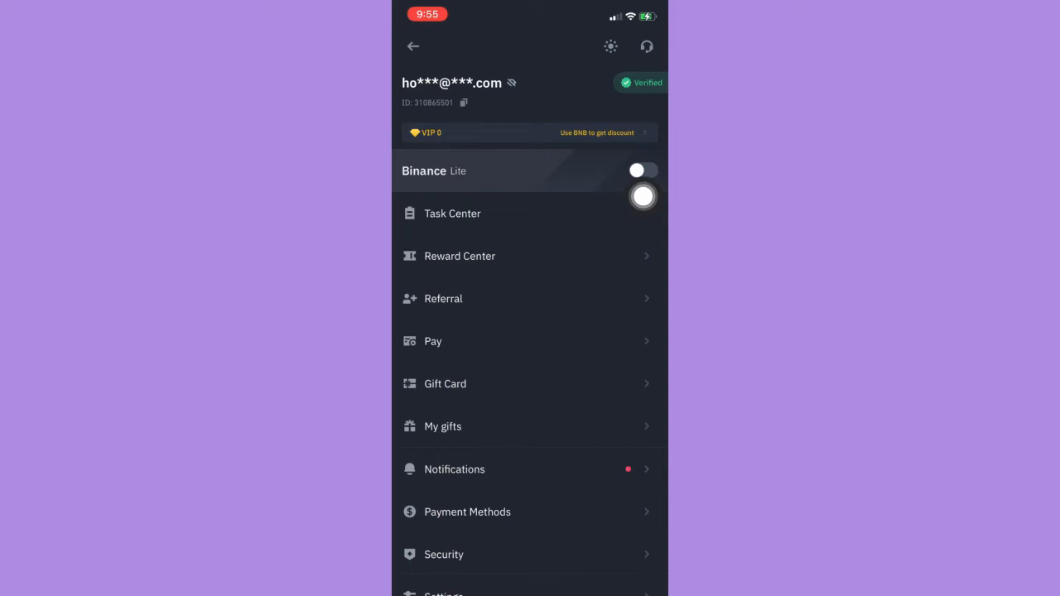
left_click(414, 47)
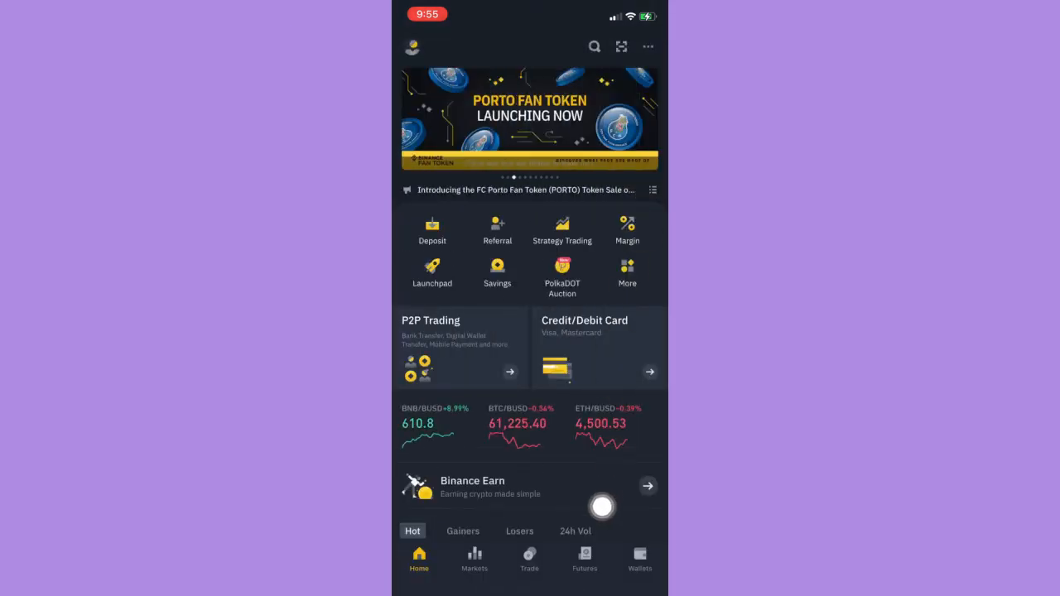
left_click(639, 558)
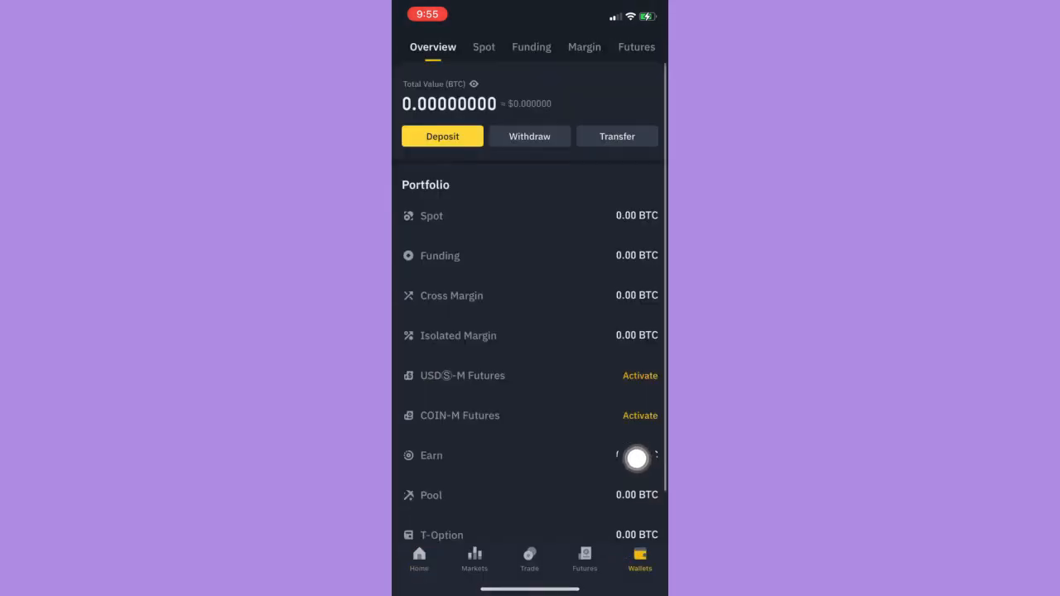